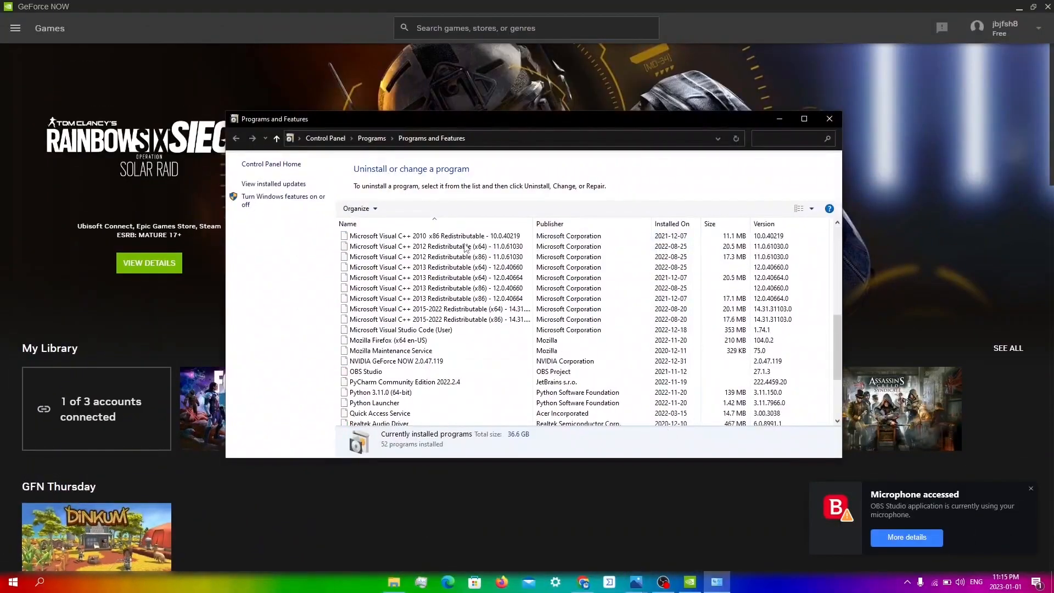
Uninstall NVIDIA GeForce NOW from Programs and Features and dismiss the success message
{"action": "scroll", "scroll_direction": "down", "scroll_amount": 3}
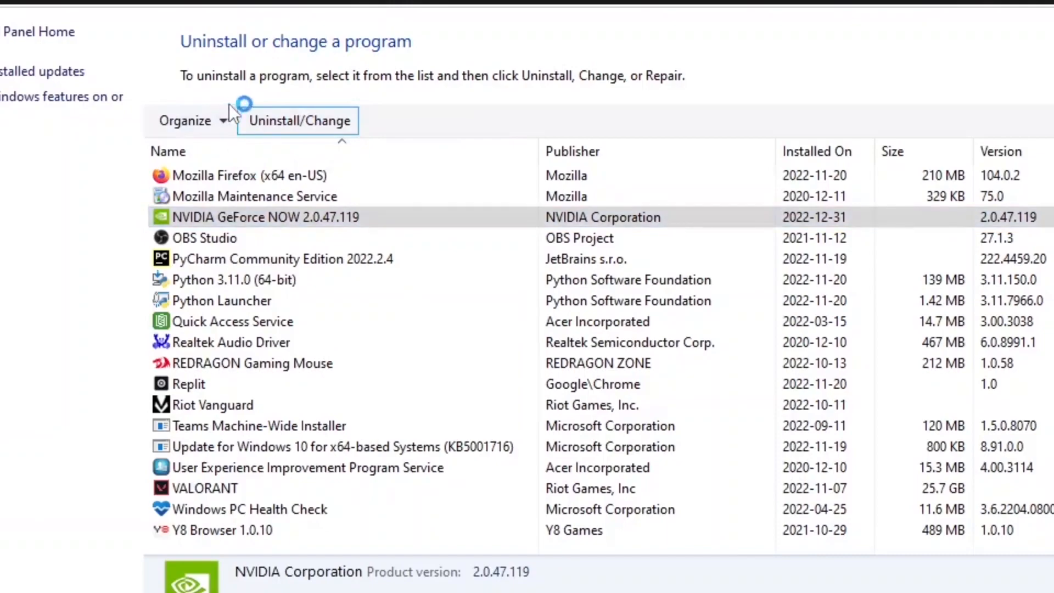
{"action": "left_click", "coordinate": [298, 120]}
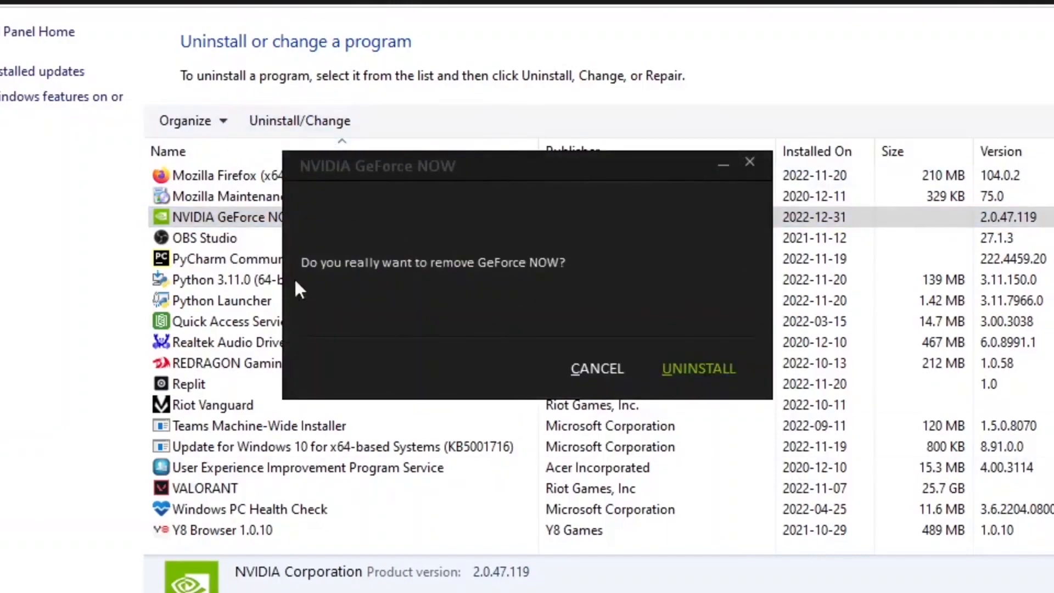
{"action": "mouse_move", "coordinate": [503, 319]}
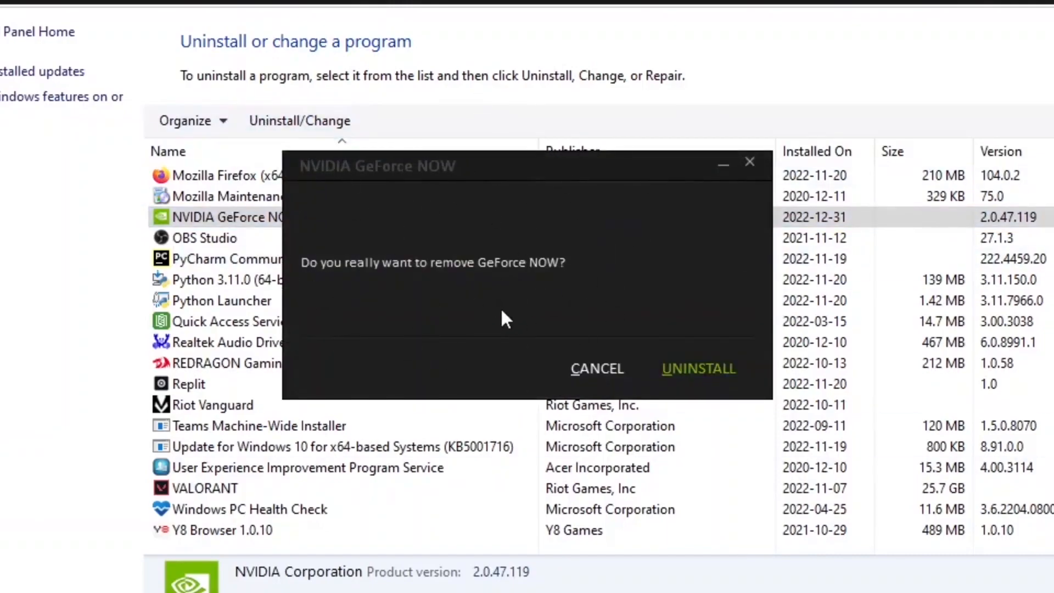
{"action": "left_click", "coordinate": [698, 369]}
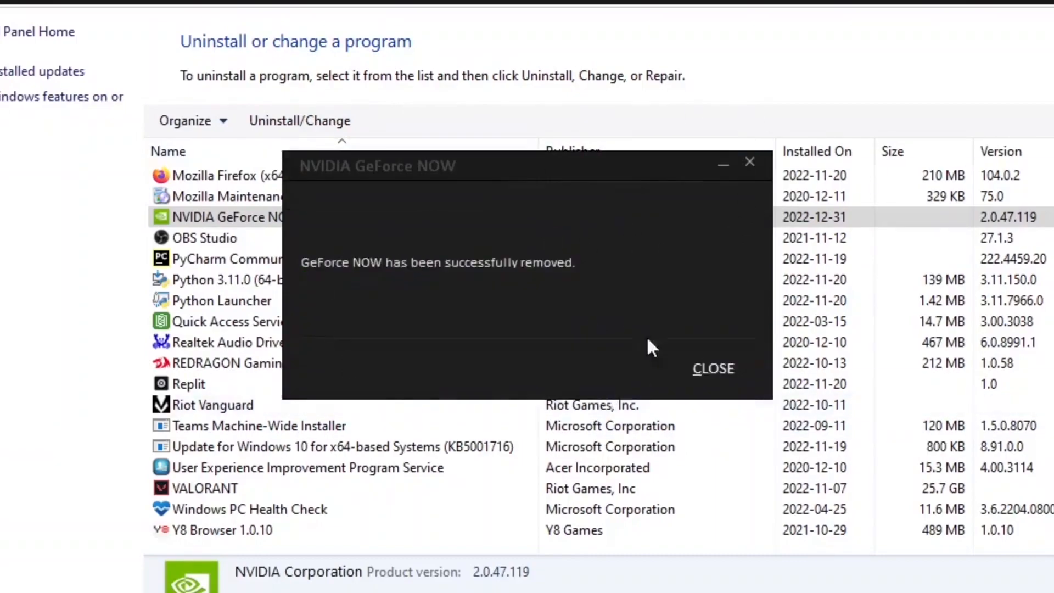
{"action": "left_click", "coordinate": [712, 369]}
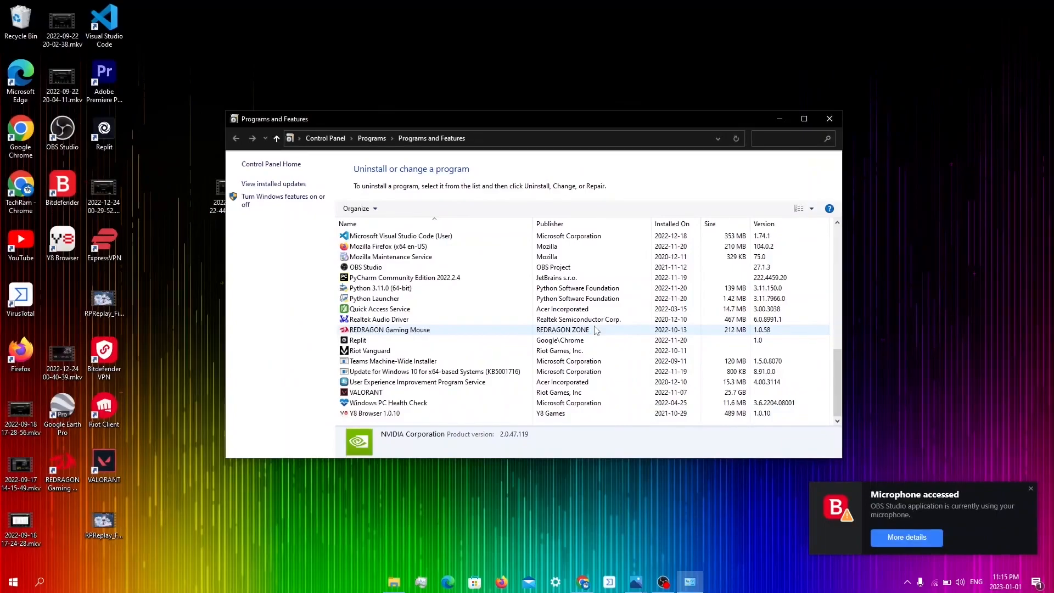
Sign in with the existing NVIDIA account, choose the Free membership and reach the Windows PC download
{"action": "left_click", "coordinate": [828, 118]}
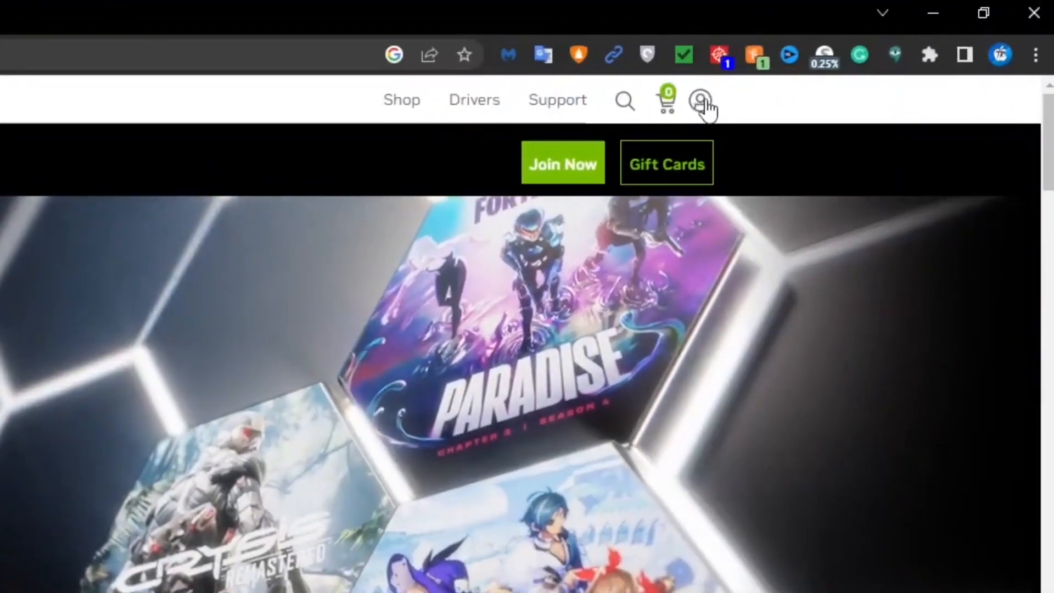
{"action": "left_click", "coordinate": [701, 101]}
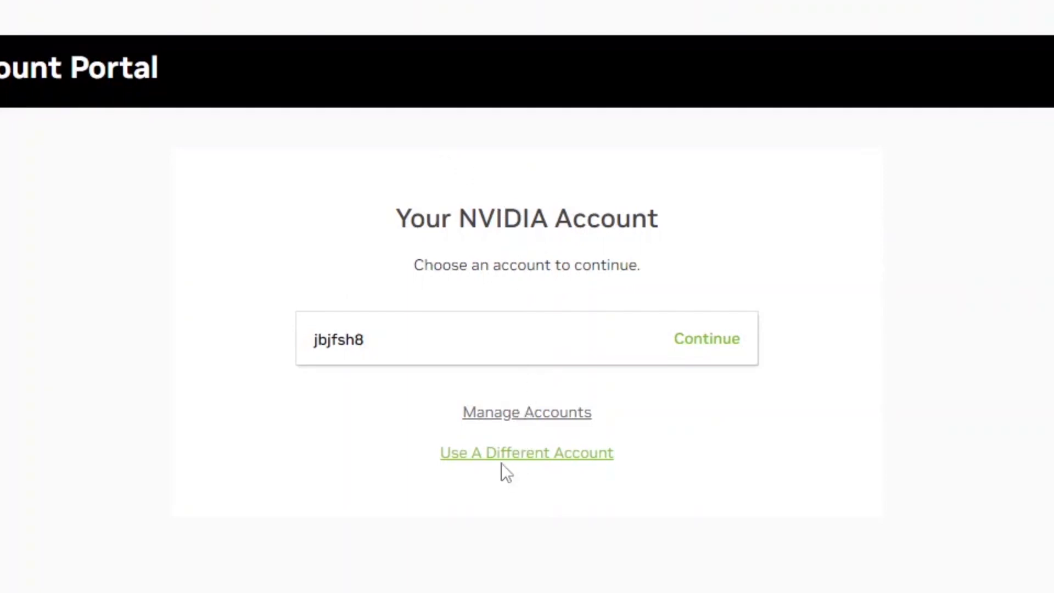
{"action": "left_click", "coordinate": [525, 452]}
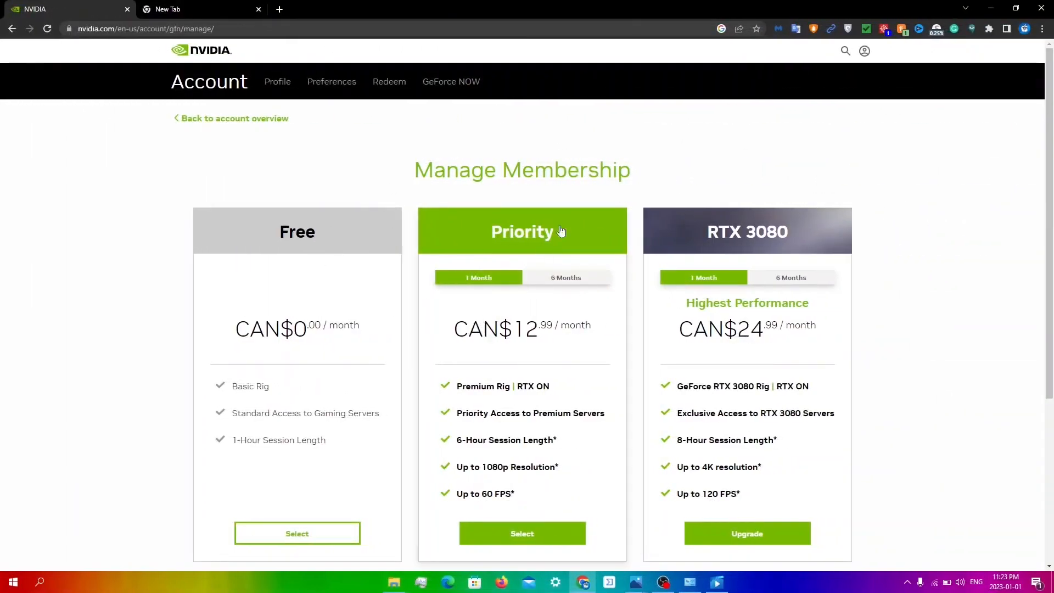
{"action": "mouse_move", "coordinate": [339, 382]}
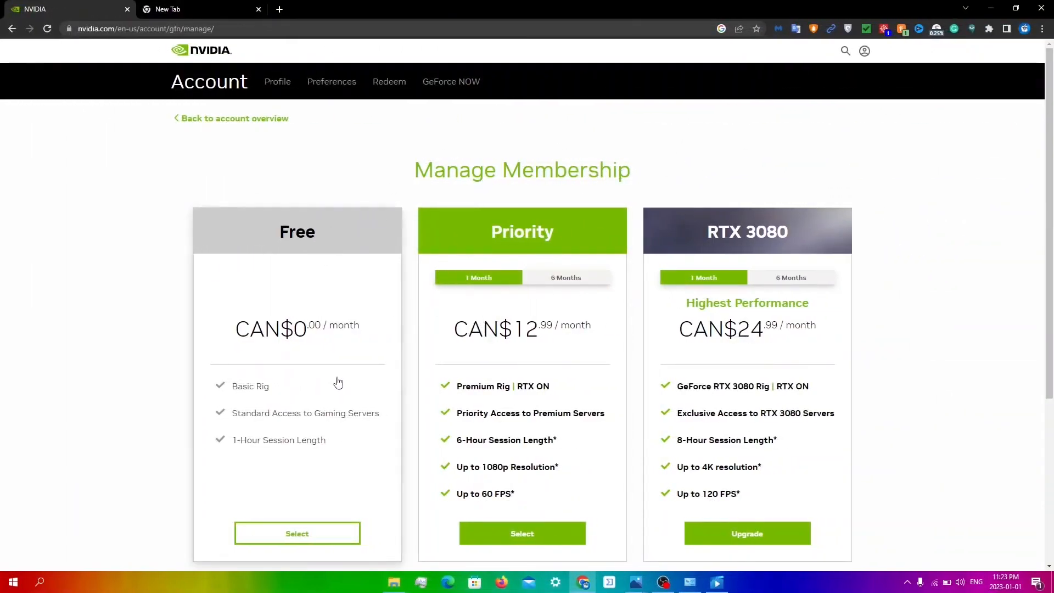
{"action": "left_click", "coordinate": [297, 533]}
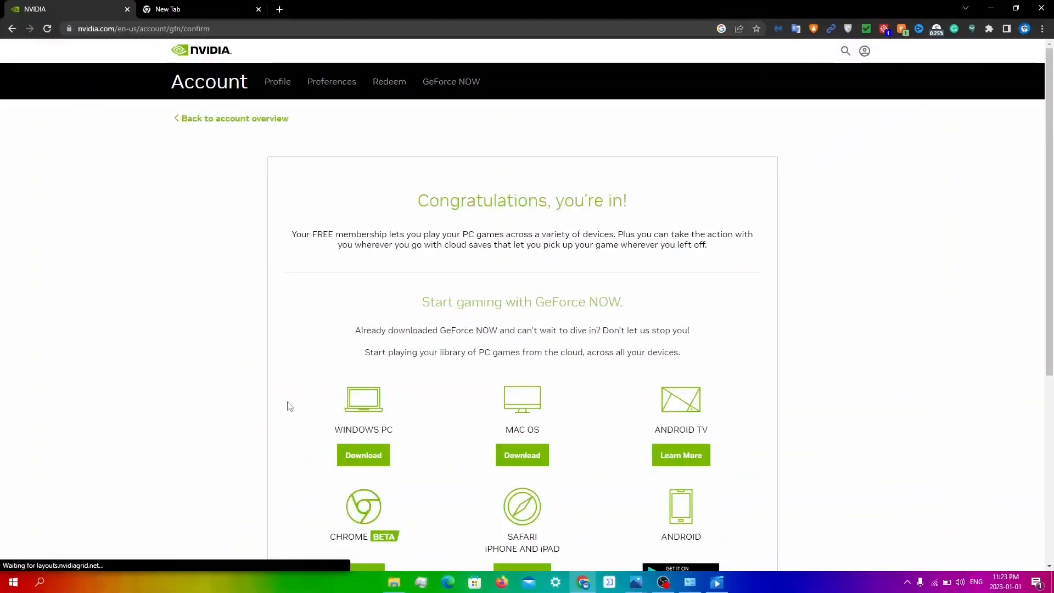
{"action": "scroll", "scroll_direction": "down", "scroll_amount": 3}
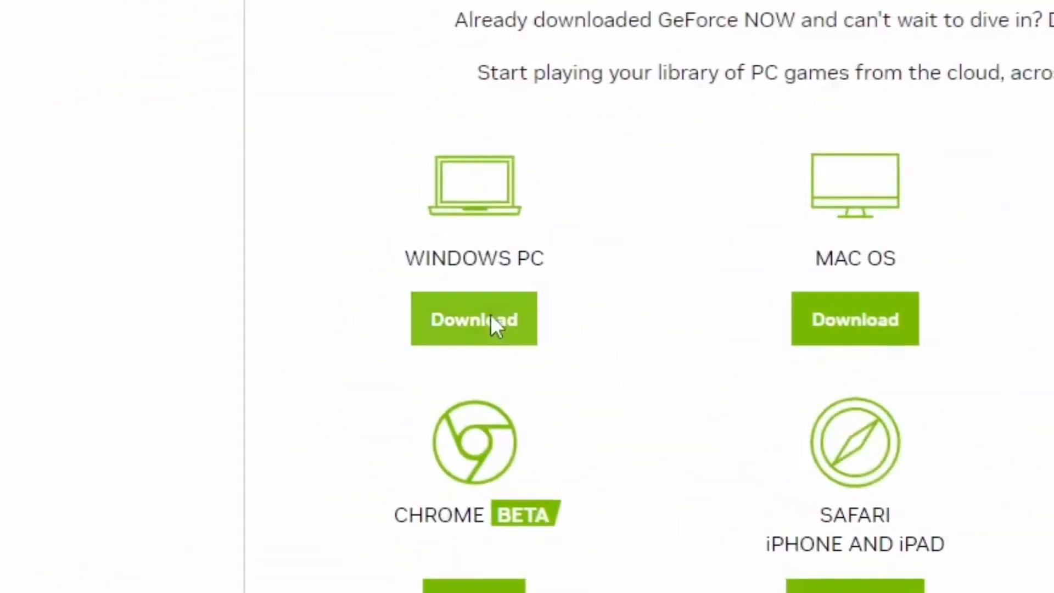
Download GeForce NOW for Windows PC and accept the data and privacy terms
{"action": "left_click", "coordinate": [474, 319]}
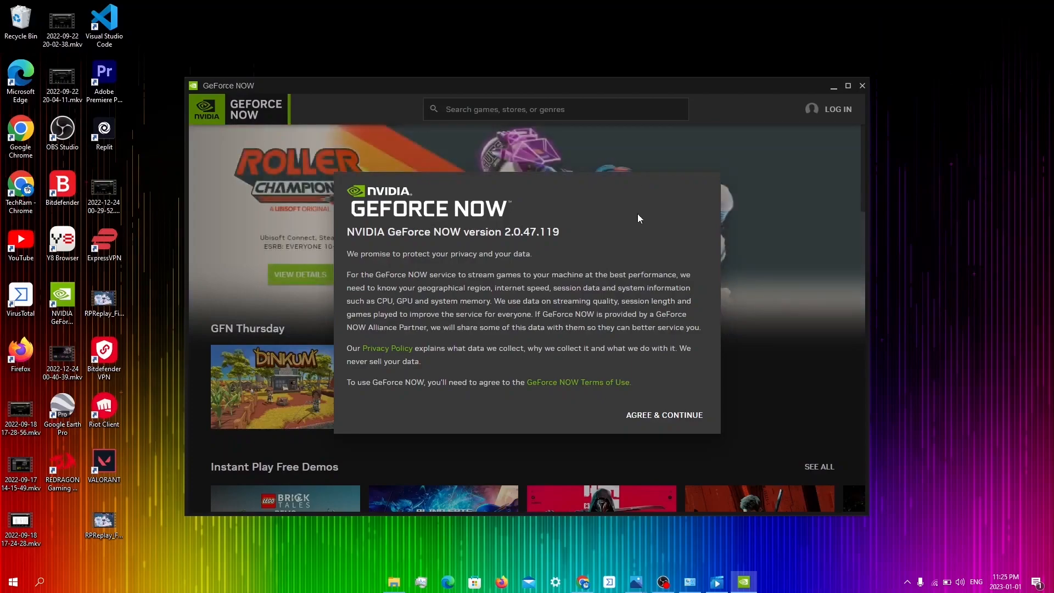
{"action": "mouse_move", "coordinate": [662, 415]}
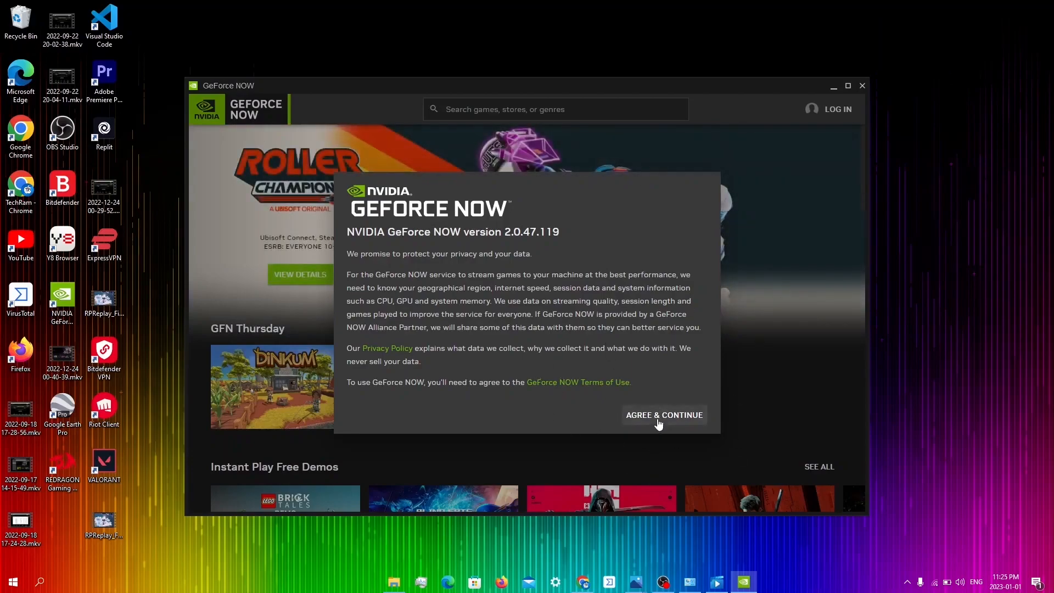
{"action": "left_click", "coordinate": [663, 414]}
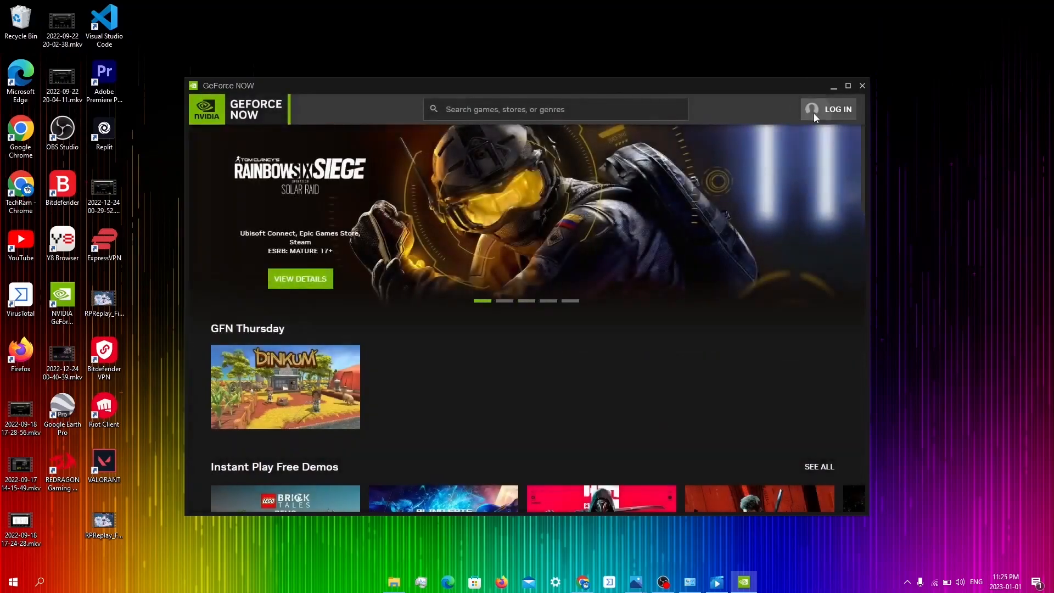
Log in with the first listed NVIDIA account and dismiss the menu tour tip
{"action": "left_click", "coordinate": [835, 109]}
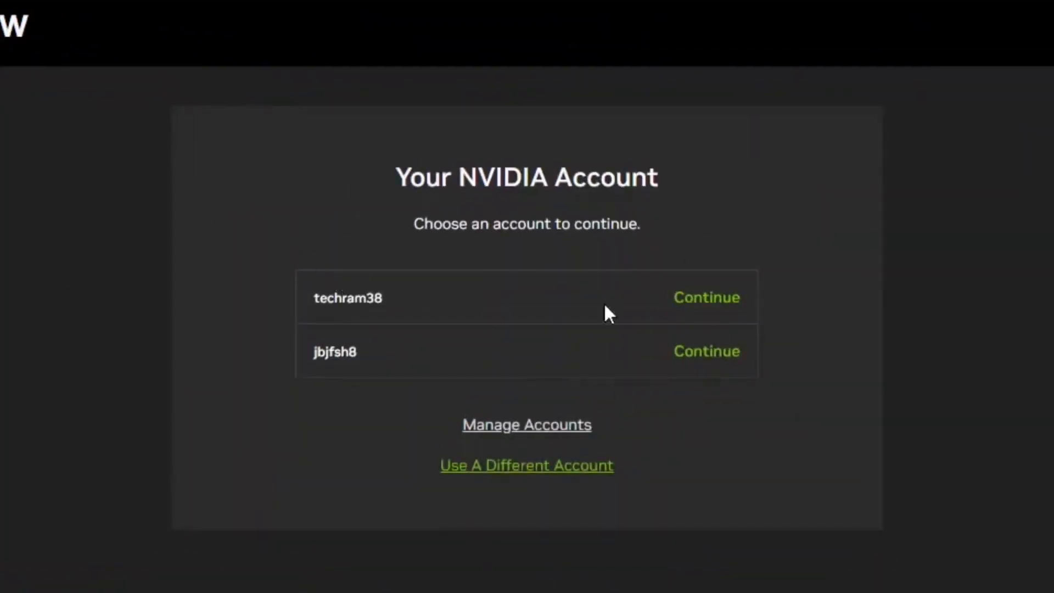
{"action": "mouse_move", "coordinate": [723, 309]}
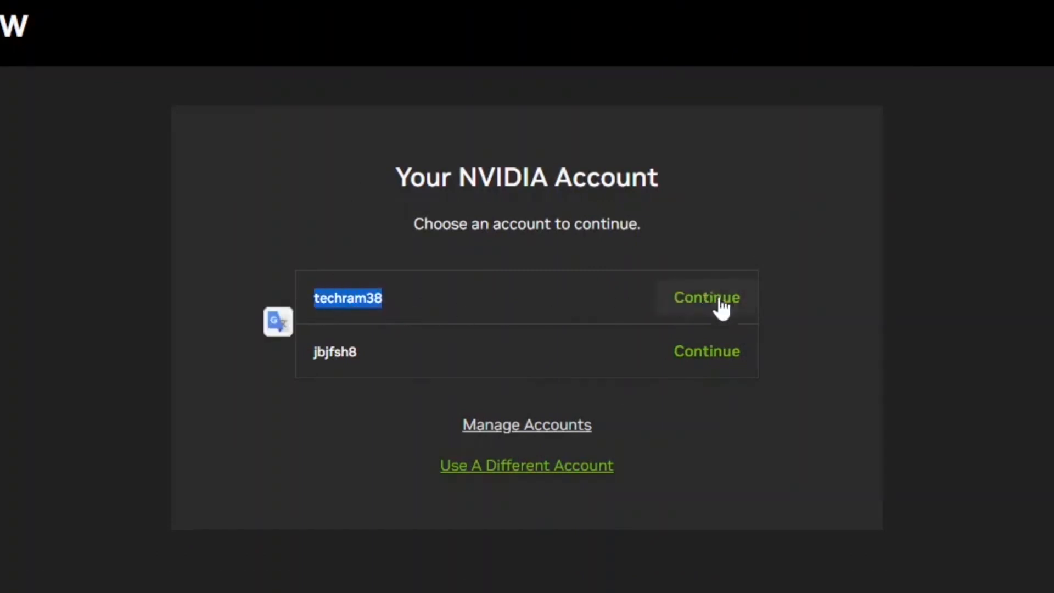
{"action": "left_click", "coordinate": [705, 297]}
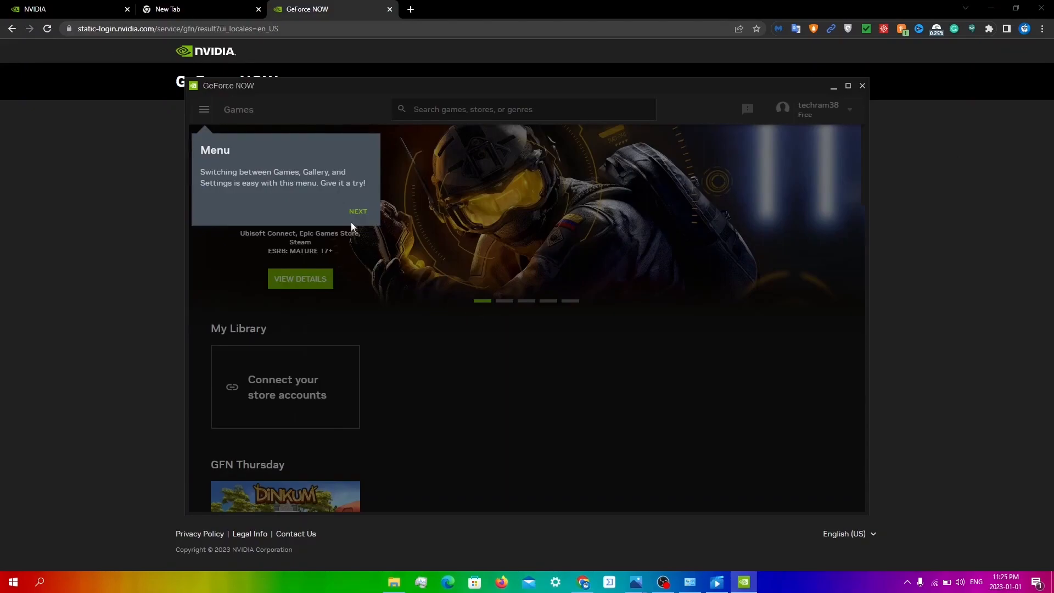
{"action": "left_click", "coordinate": [357, 211]}
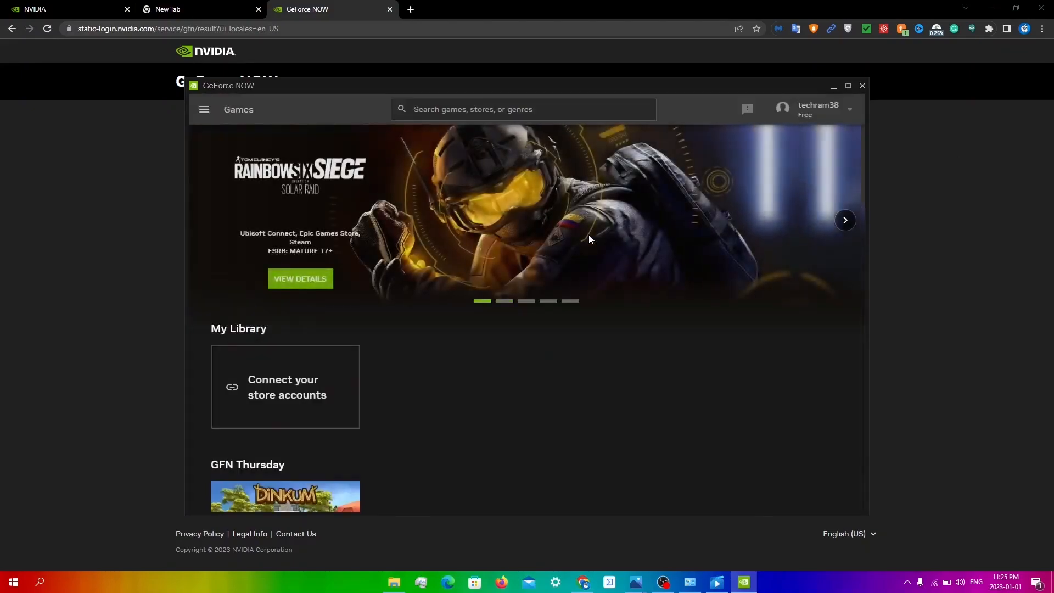
Search the catalogue for Fortnite, view its details and hit Play
{"action": "type", "text": "fortnite"}
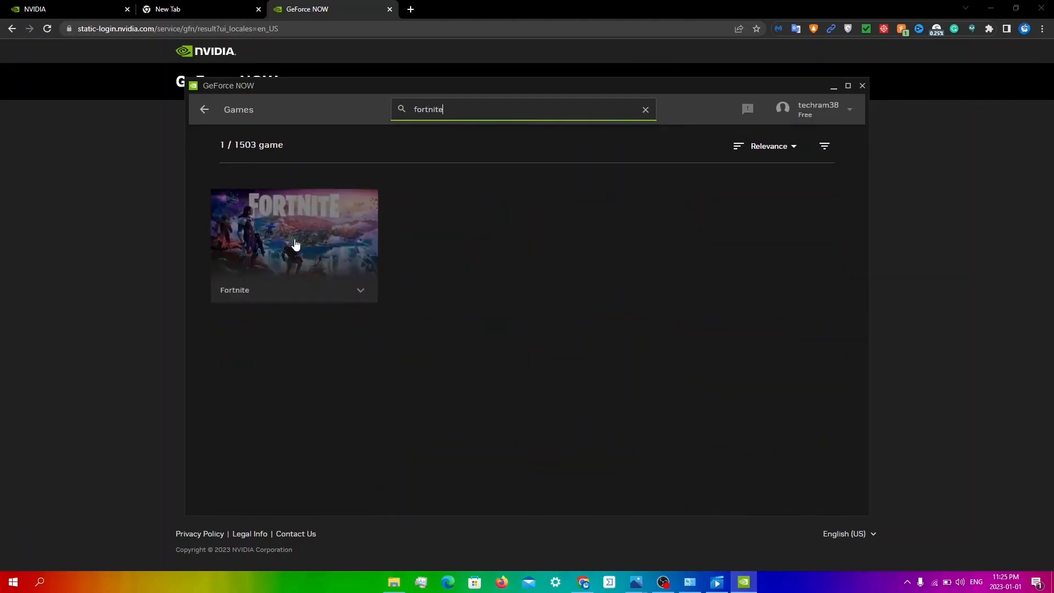
{"action": "left_click", "coordinate": [294, 235]}
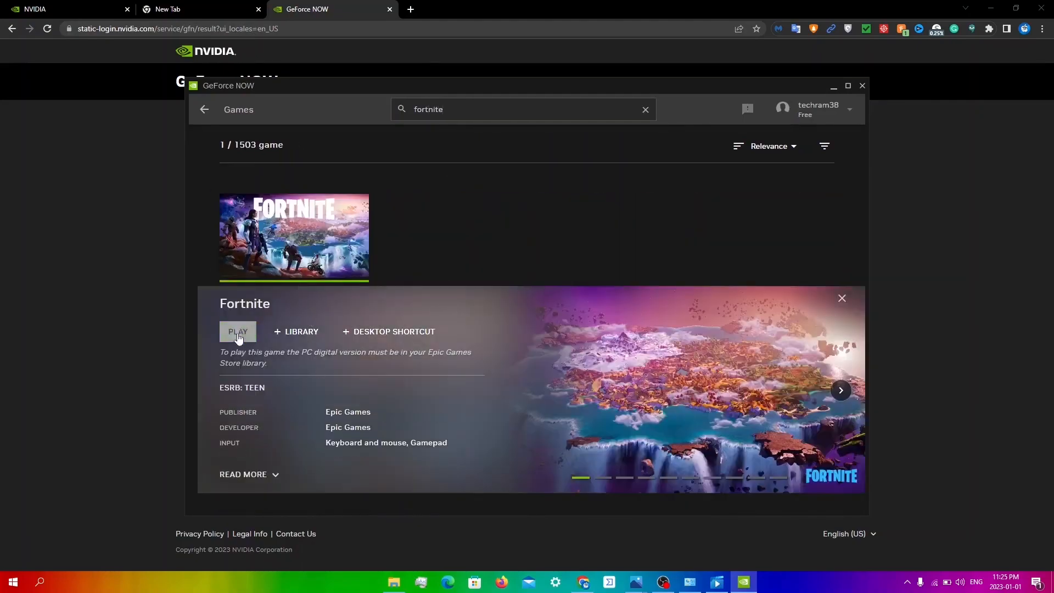
{"action": "left_click", "coordinate": [237, 331]}
{"action": "type", "text": "f"}
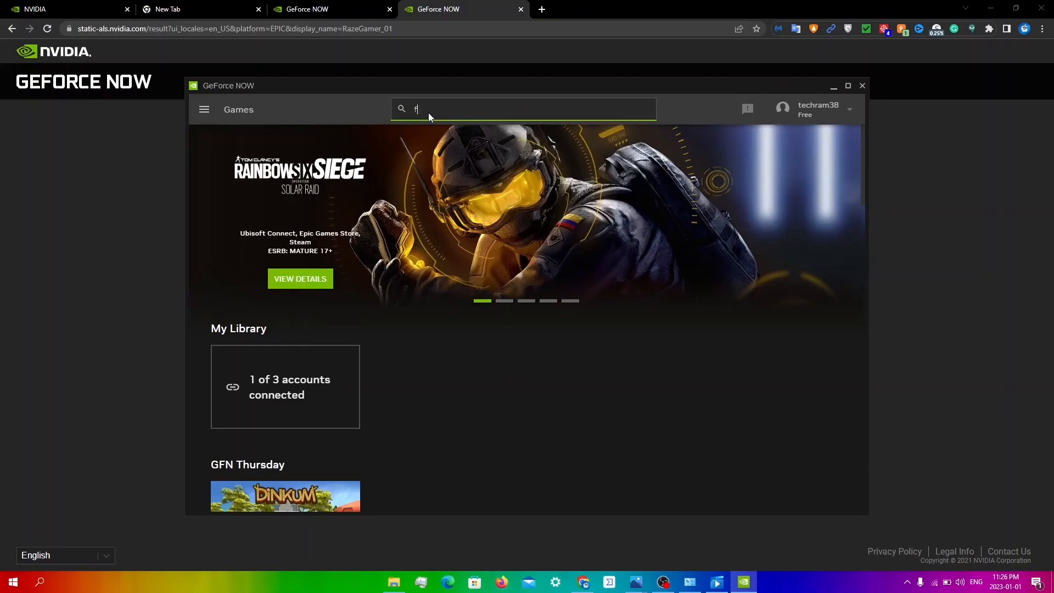
Search 'fort' and open Fortnite from the results
{"action": "type", "text": "ort"}
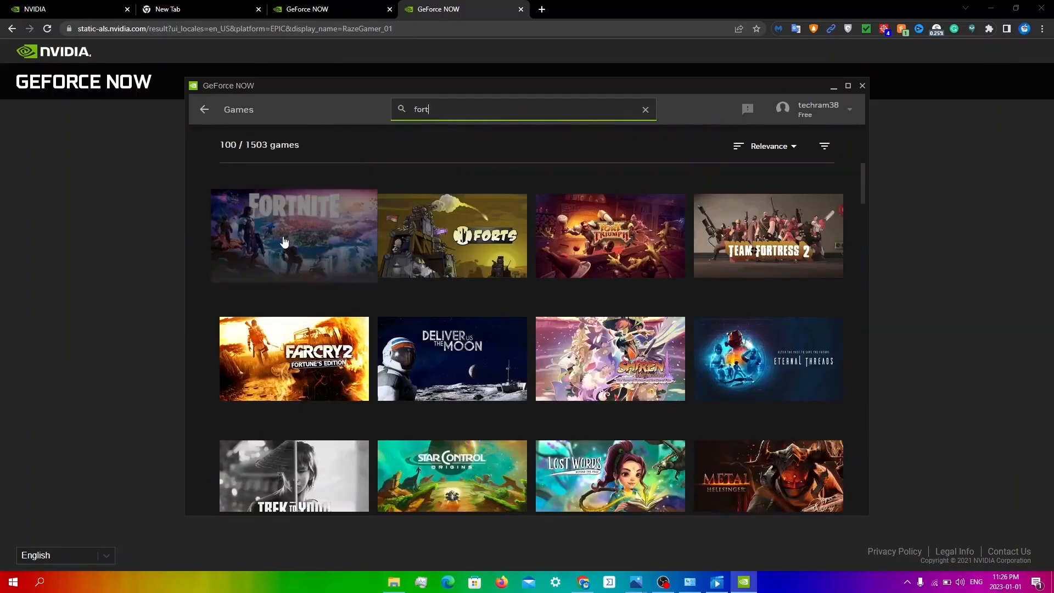
{"action": "left_click", "coordinate": [295, 235]}
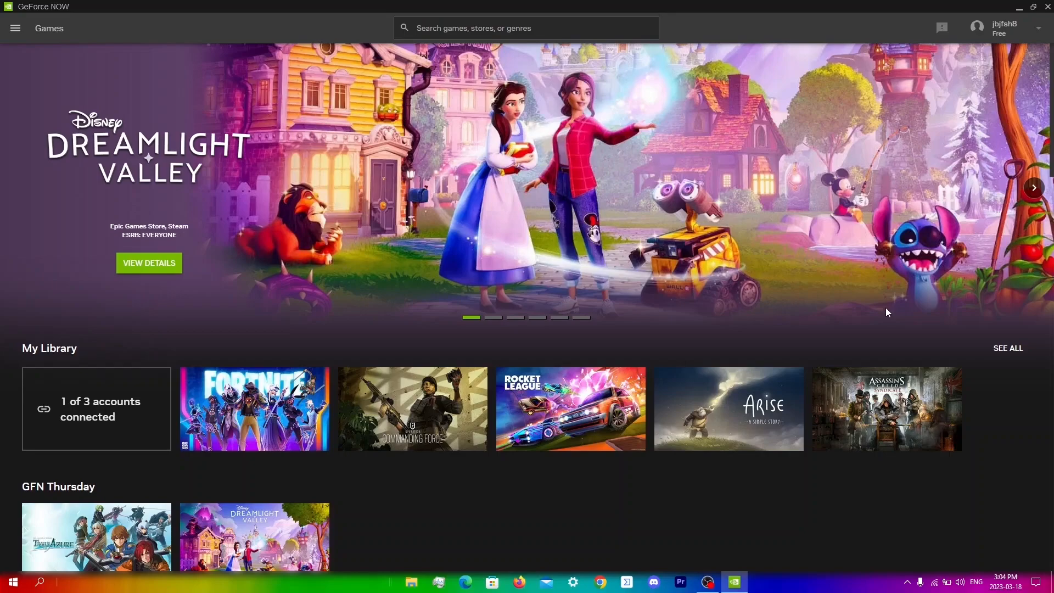
{"action": "mouse_move", "coordinate": [259, 415]}
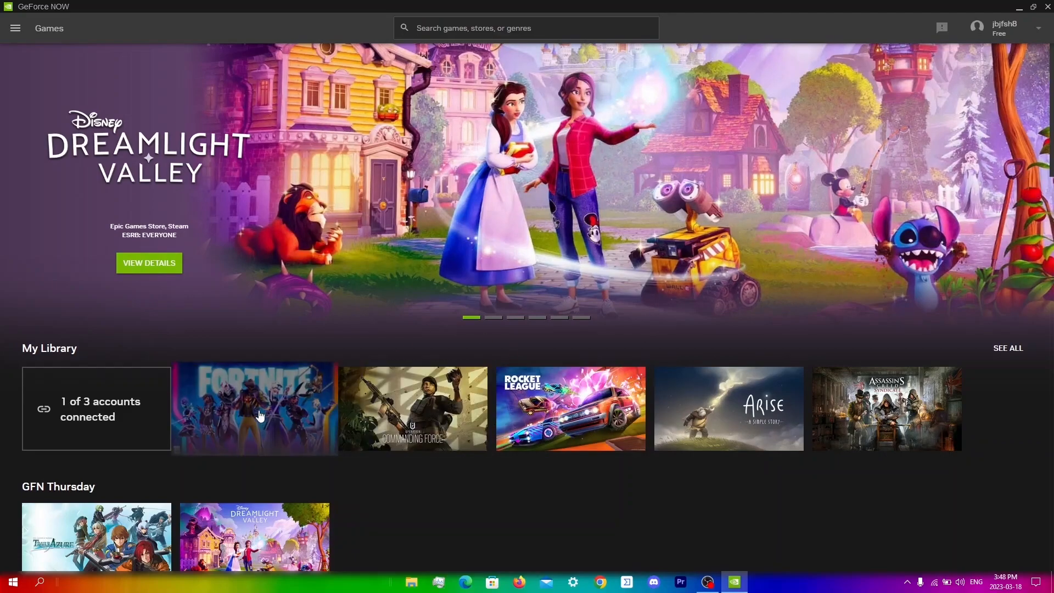
Launch Fortnite from My Library, then ask to quit its rig queue
{"action": "left_click", "coordinate": [254, 408]}
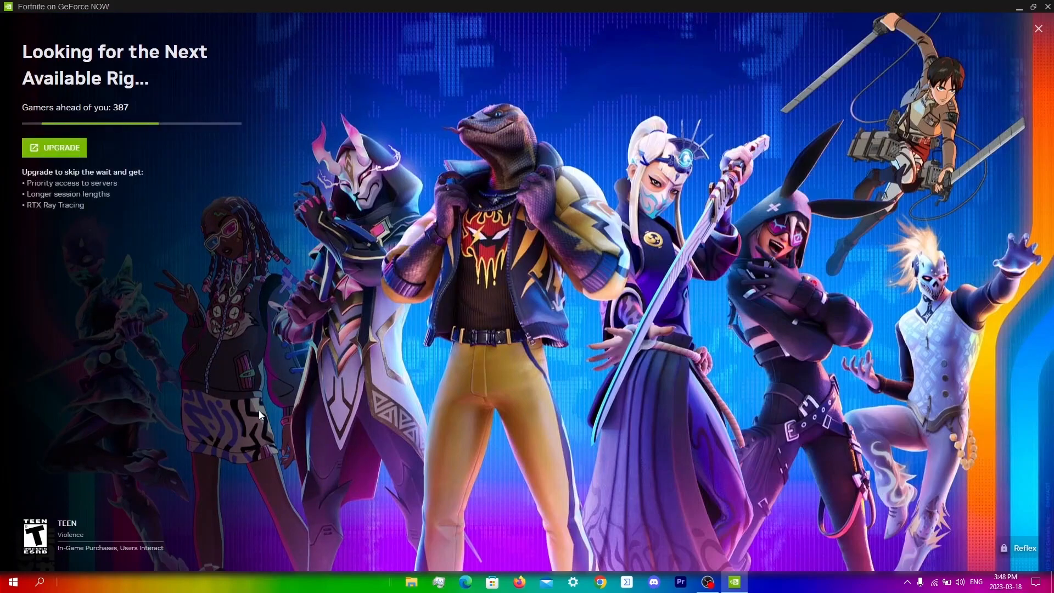
{"action": "mouse_move", "coordinate": [695, 263]}
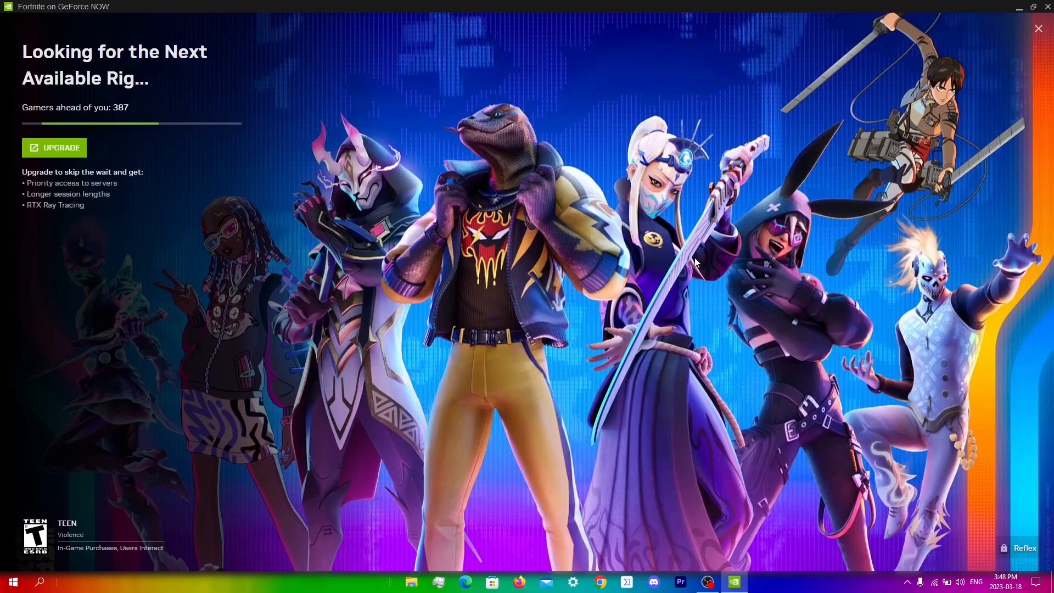
{"action": "left_click", "coordinate": [1037, 28]}
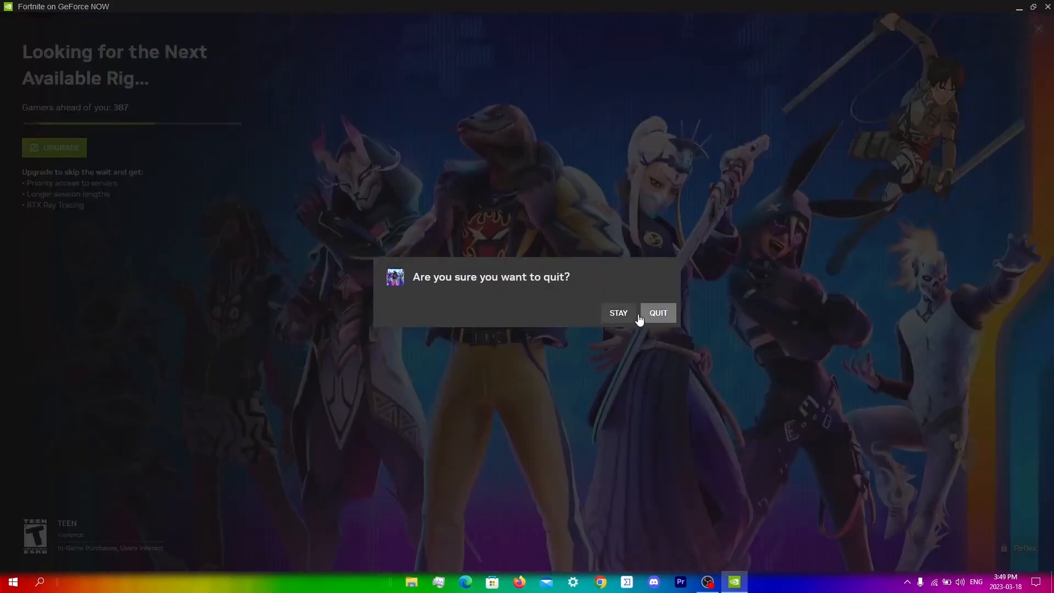
Confirm leaving the Fortnite queue and go to the app Settings
{"action": "left_click", "coordinate": [658, 312]}
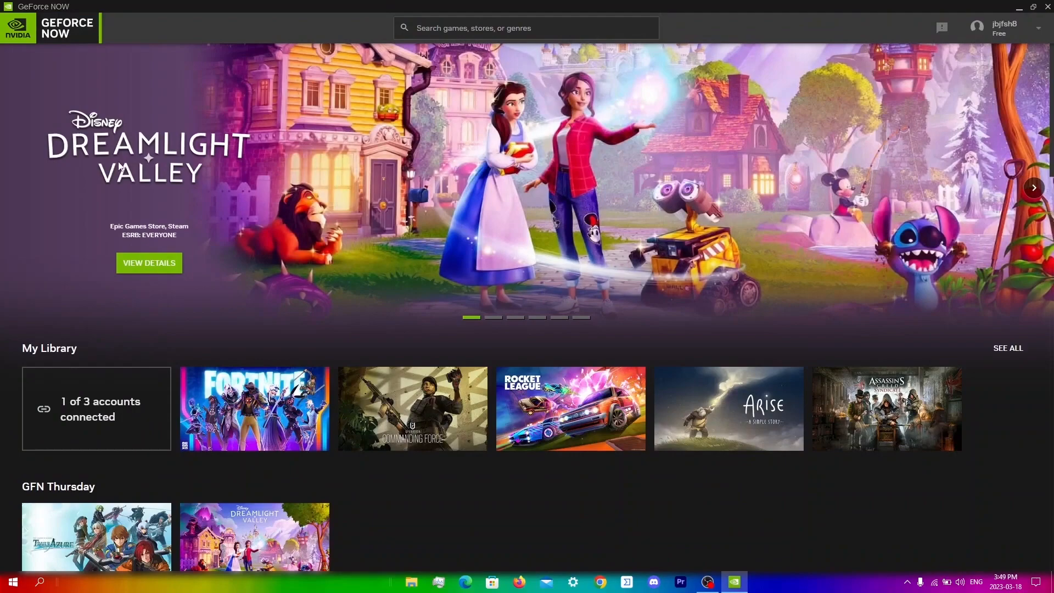
{"action": "left_click", "coordinate": [14, 28]}
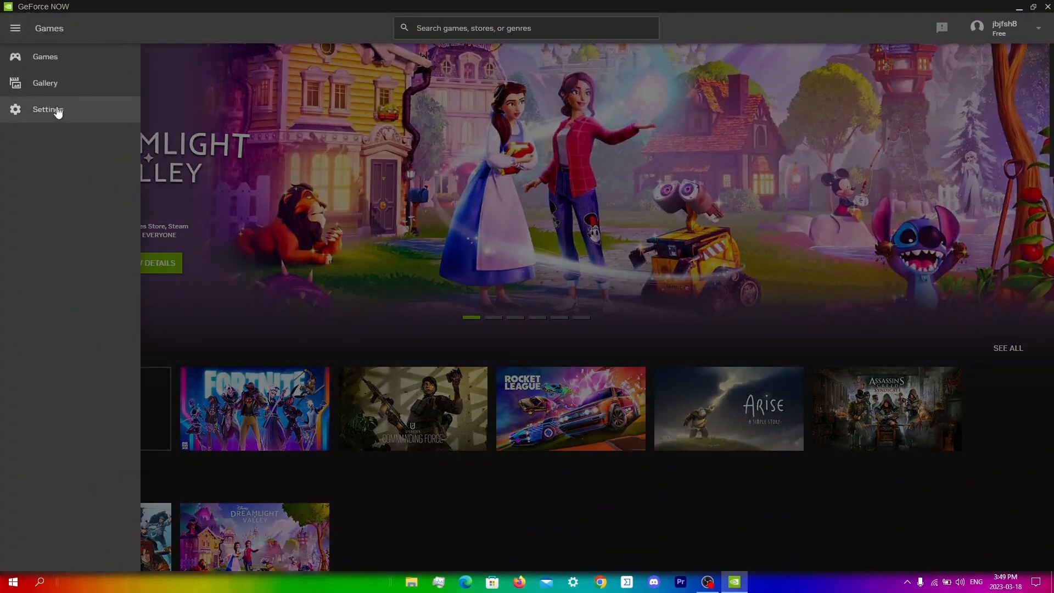
{"action": "left_click", "coordinate": [47, 110]}
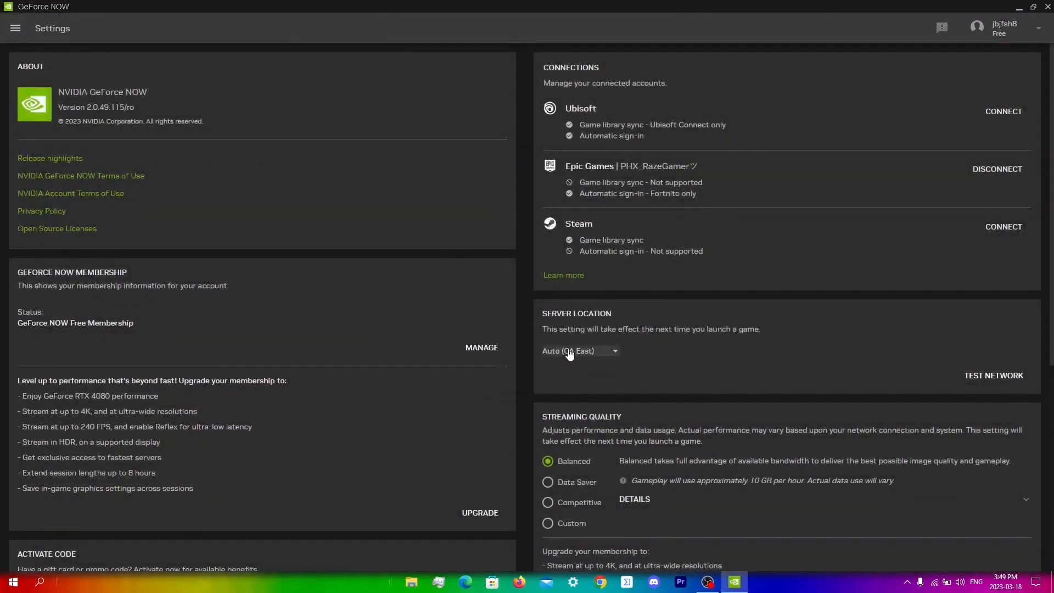
Set the Server Location to US East instead of automatic
{"action": "left_click", "coordinate": [578, 350]}
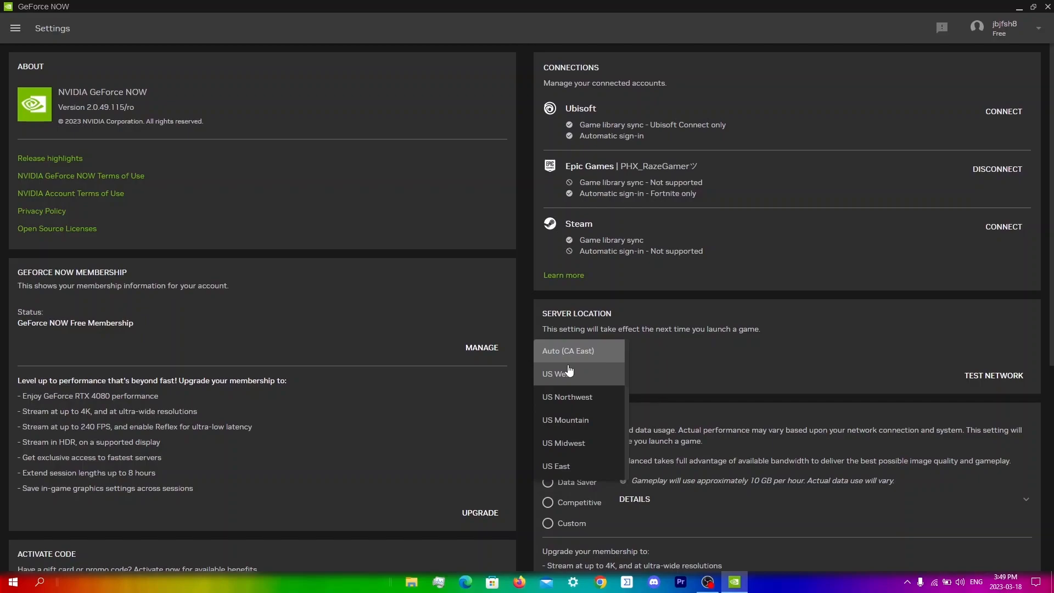
{"action": "mouse_move", "coordinate": [585, 465]}
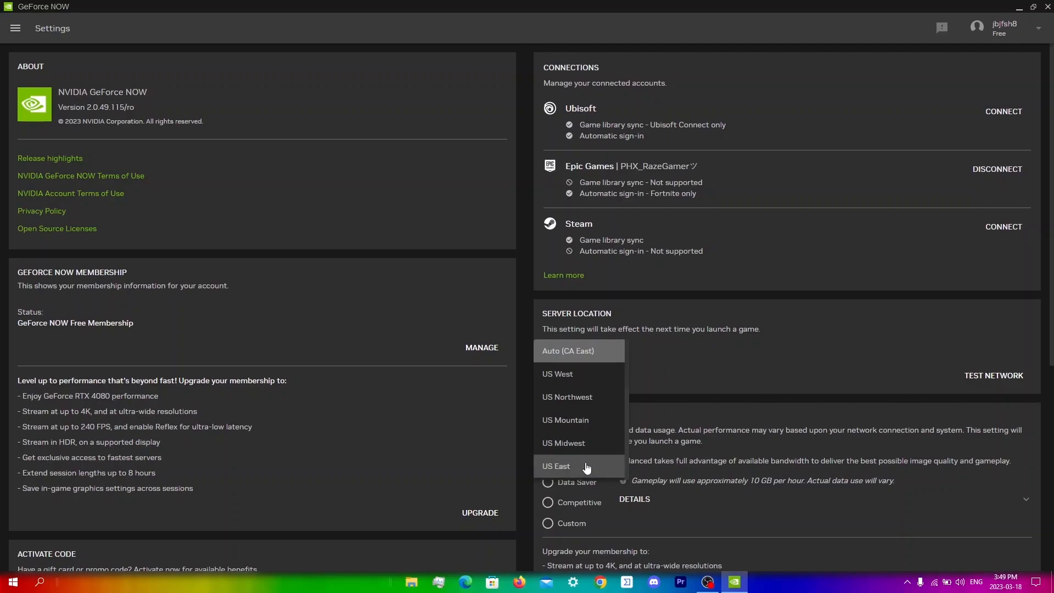
{"action": "left_click", "coordinate": [556, 465]}
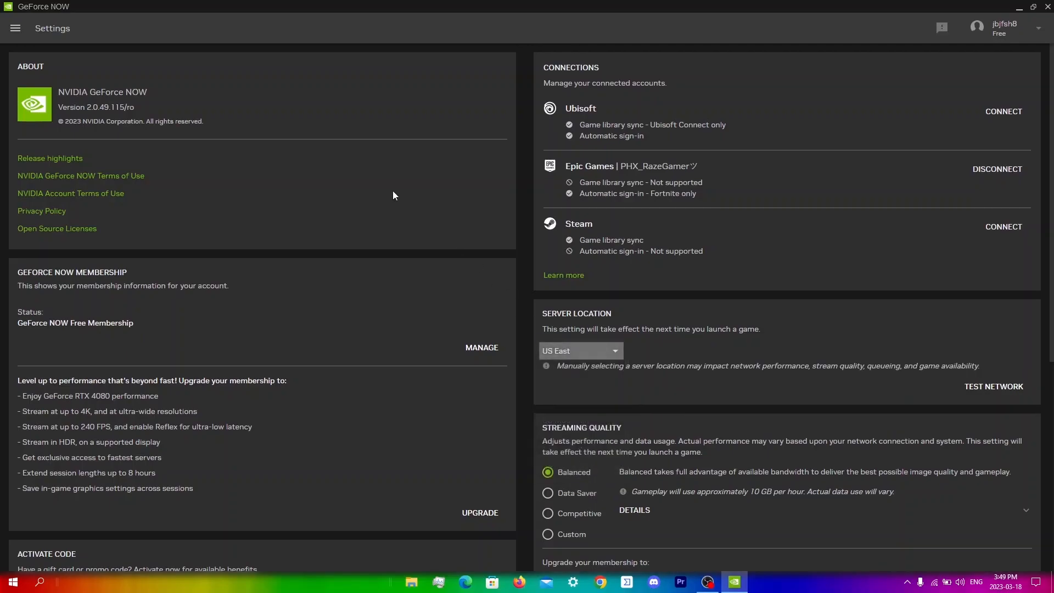
{"action": "left_click", "coordinate": [15, 28]}
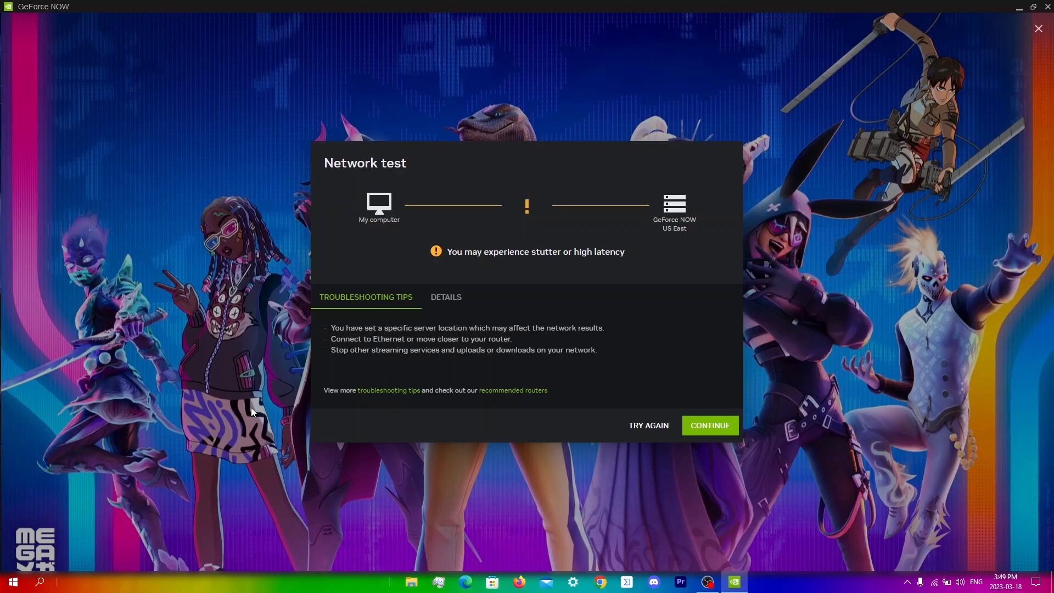
Continue past the network test warning into the Fortnite rig queue
{"action": "left_click", "coordinate": [709, 426]}
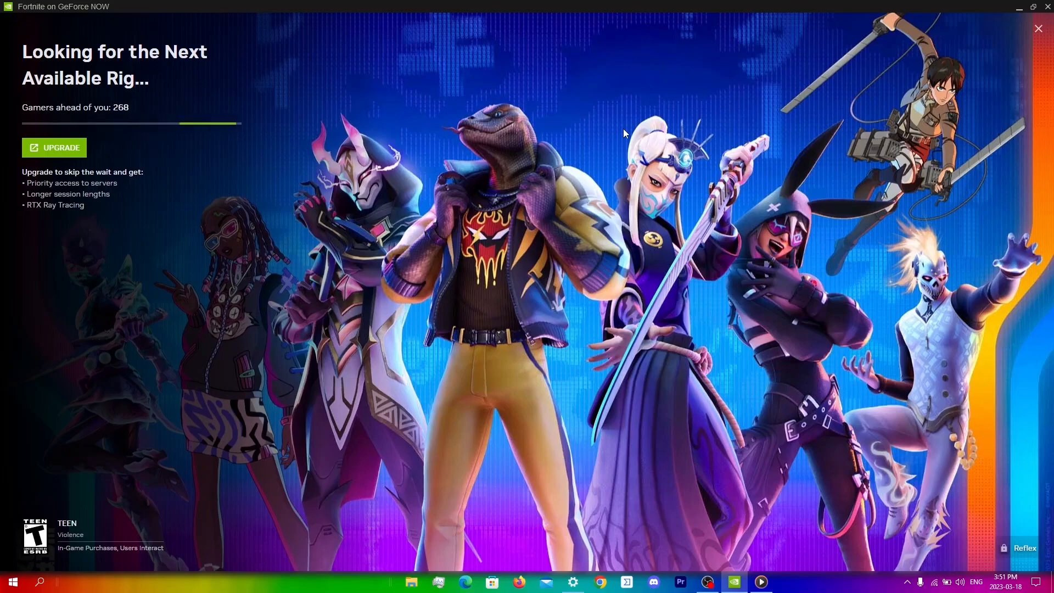
{"action": "mouse_move", "coordinate": [733, 5]}
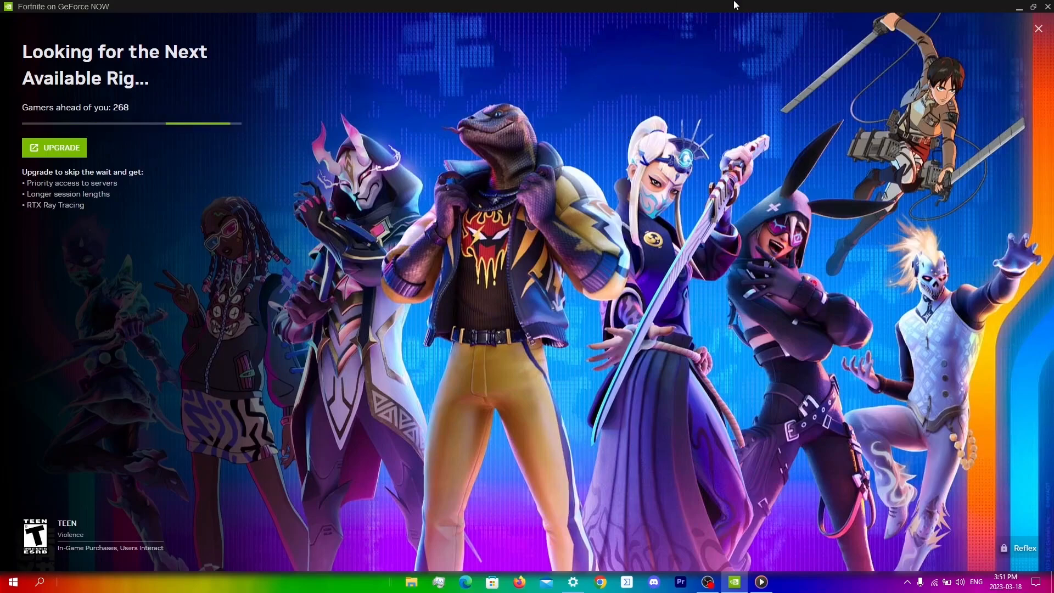
{"action": "mouse_move", "coordinate": [1037, 28]}
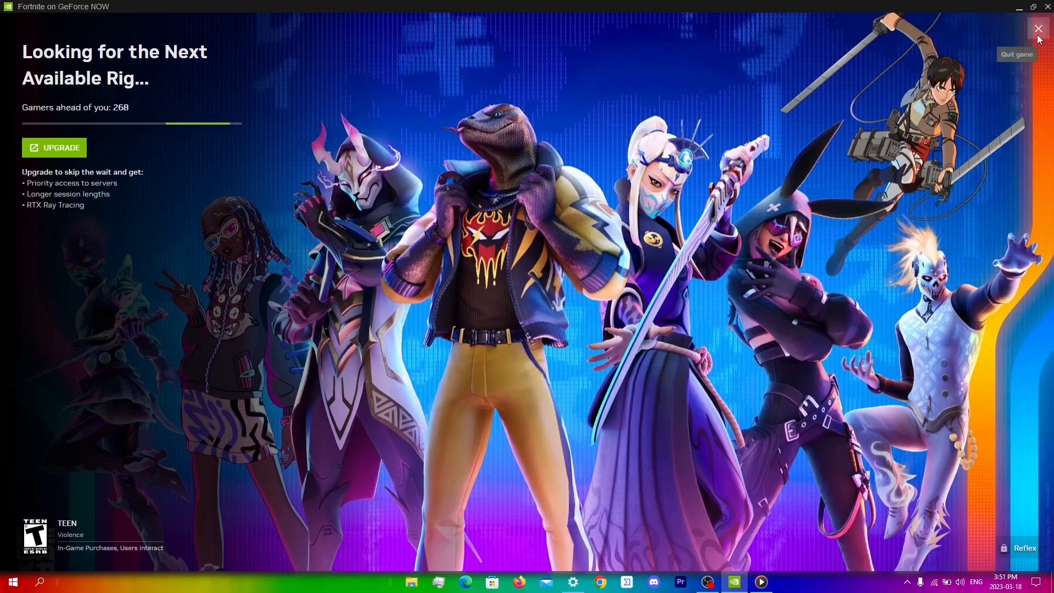
Back out of the Fortnite queue and check the server location in Settings
{"action": "left_click", "coordinate": [1037, 29]}
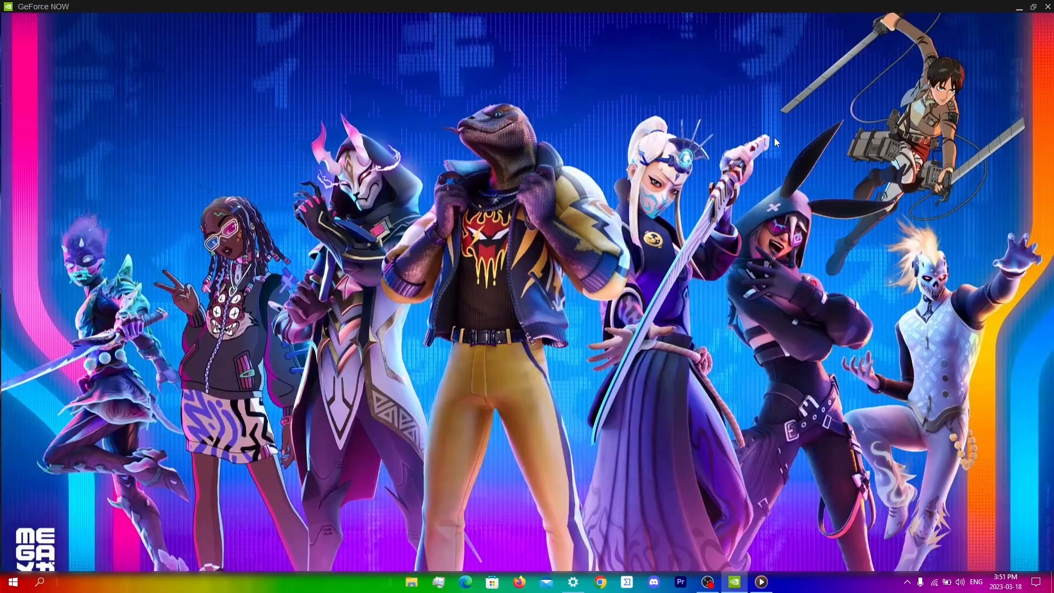
{"action": "left_click", "coordinate": [732, 582]}
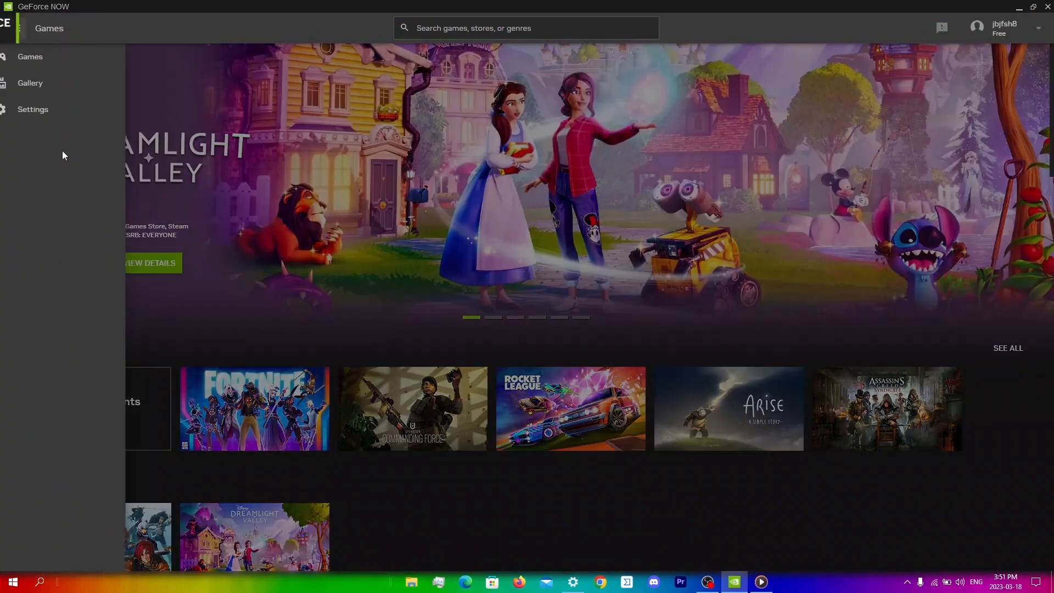
{"action": "left_click", "coordinate": [32, 109]}
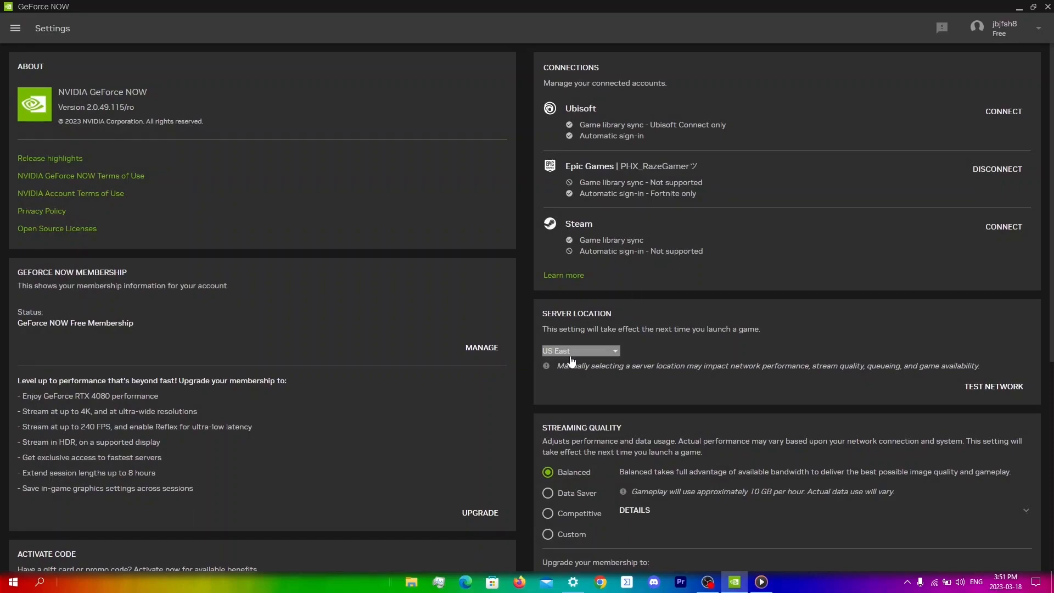
{"action": "left_click", "coordinate": [580, 350]}
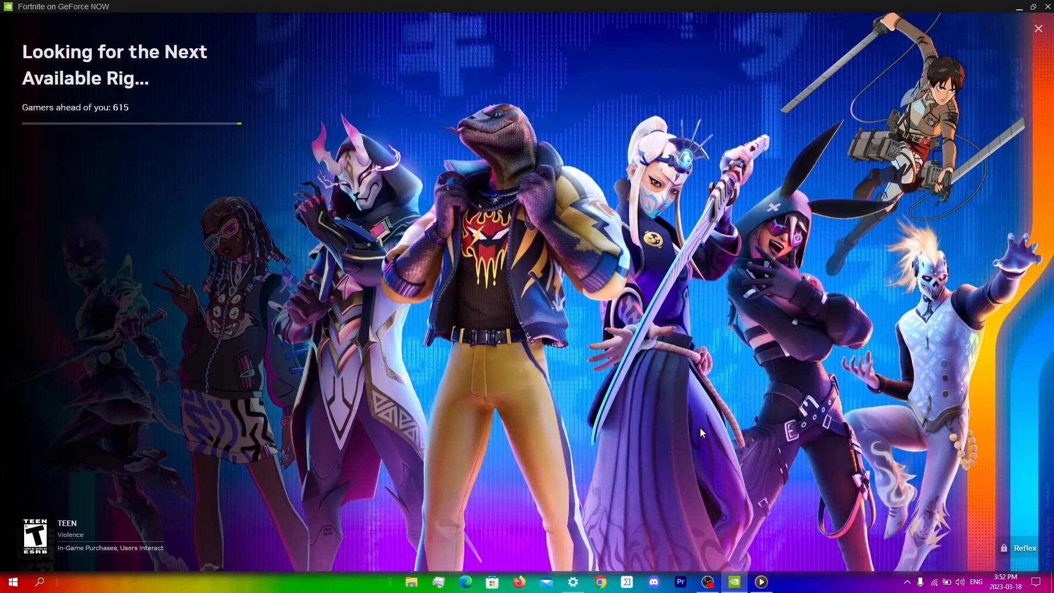
Quit the queue for good and start streaming Fortnite from the library
{"action": "left_click", "coordinate": [1037, 29]}
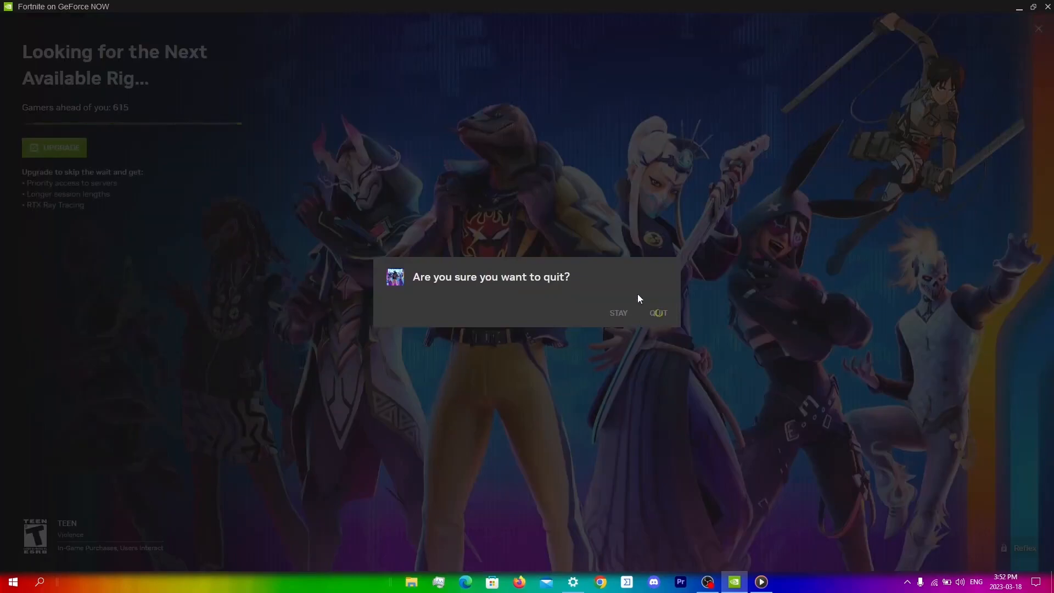
{"action": "left_click", "coordinate": [657, 313]}
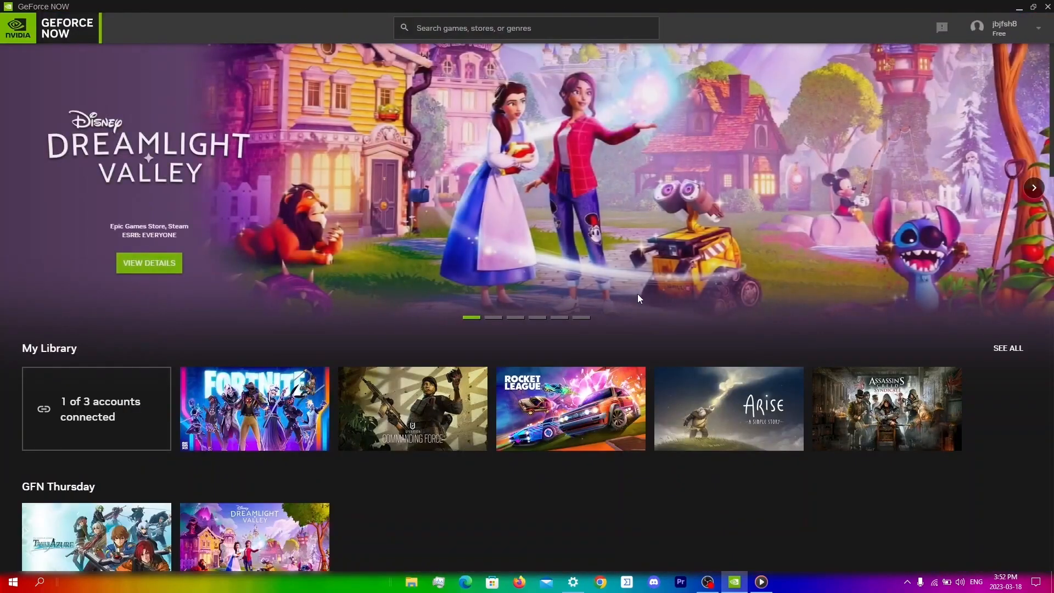
{"action": "left_click", "coordinate": [14, 27]}
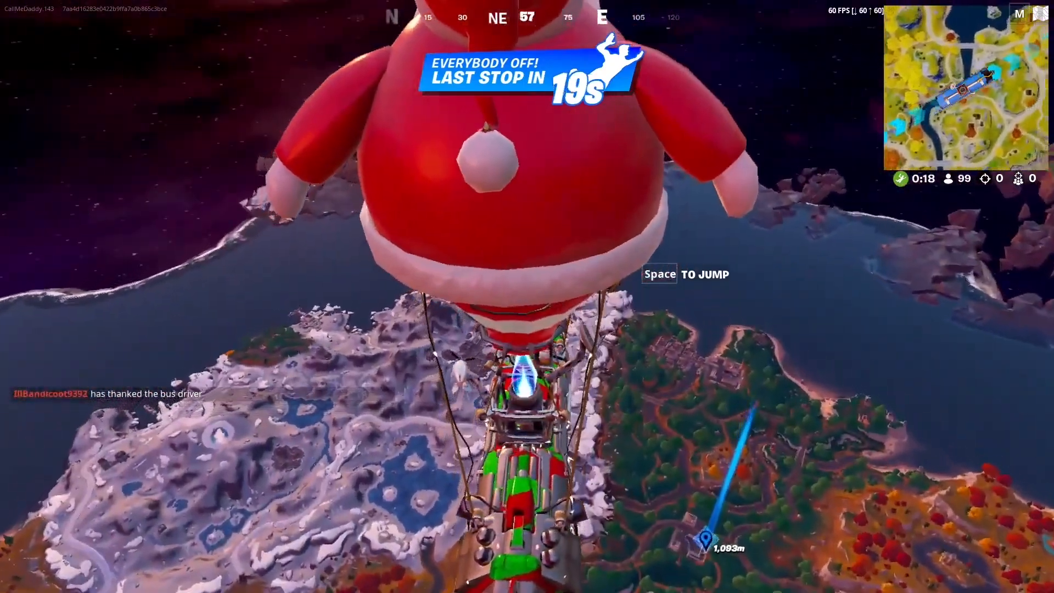
Jump off the battle bus and deploy the glider to land in town
{"action": "key", "text": "space"}
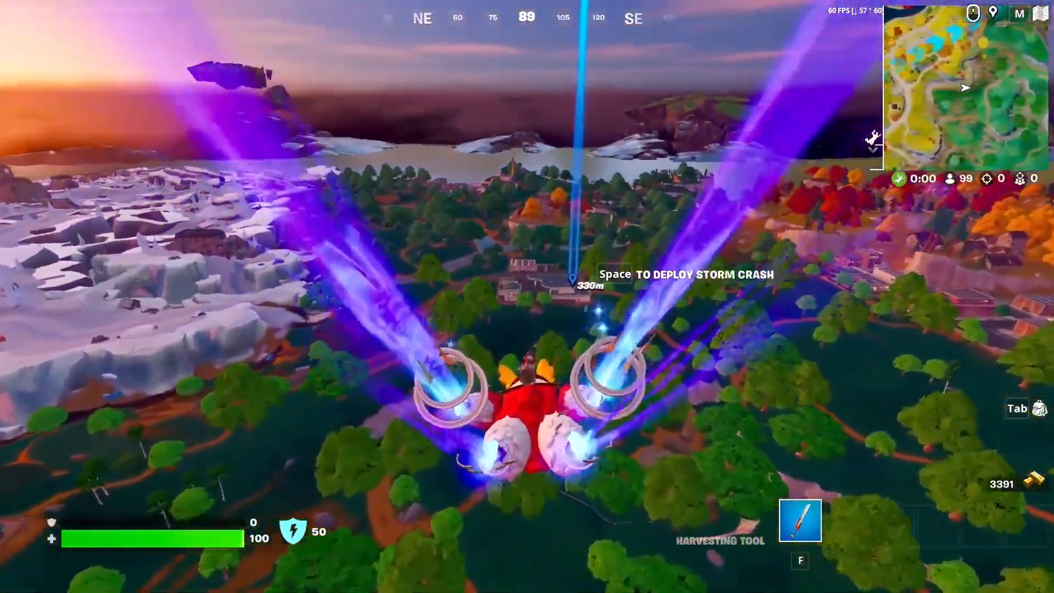
{"action": "key", "text": "space"}
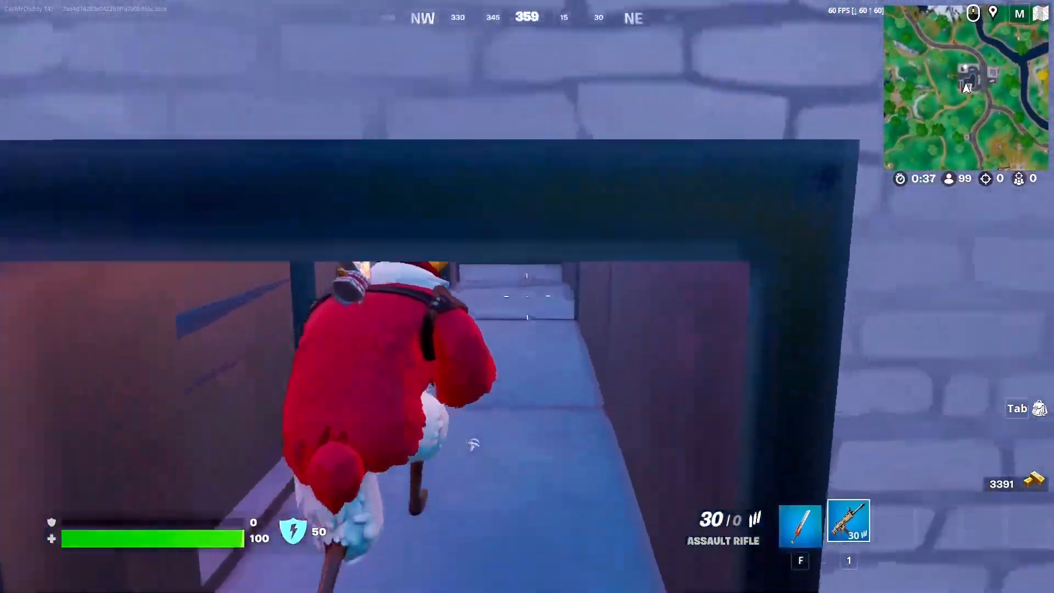
{"action": "mouse_move", "coordinate": [527, 296]}
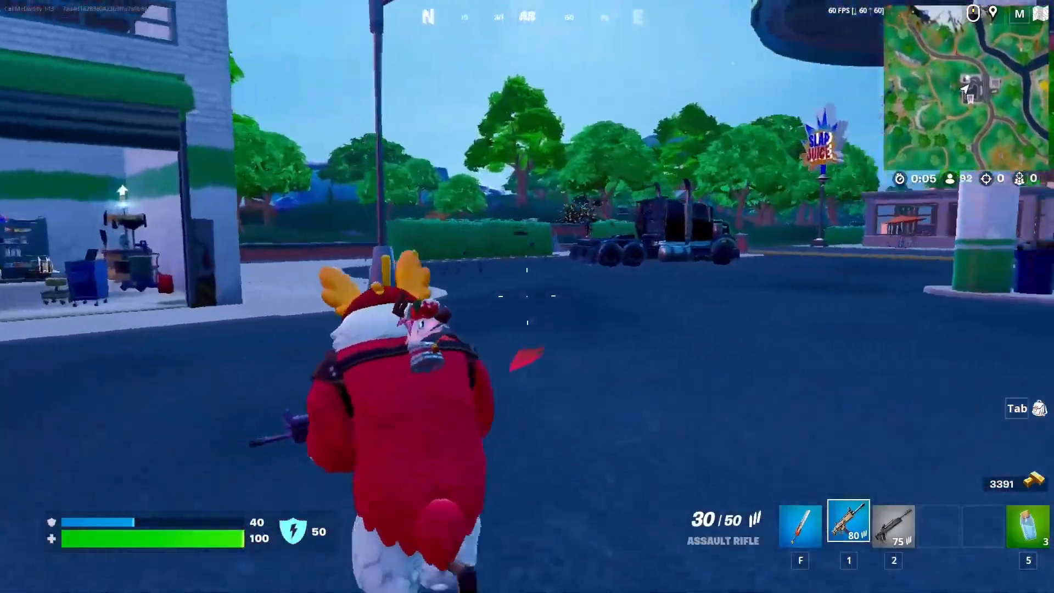
Gun down enemies in town for two eliminations, then bring up the Reality Augment choices
{"action": "left_click", "coordinate": [527, 295]}
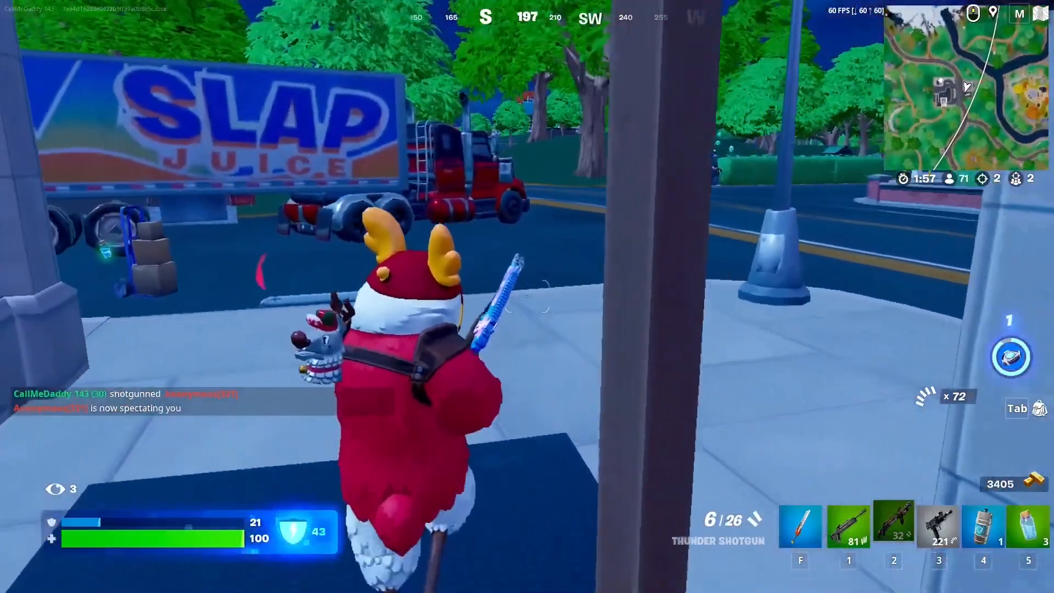
{"action": "key", "text": "2"}
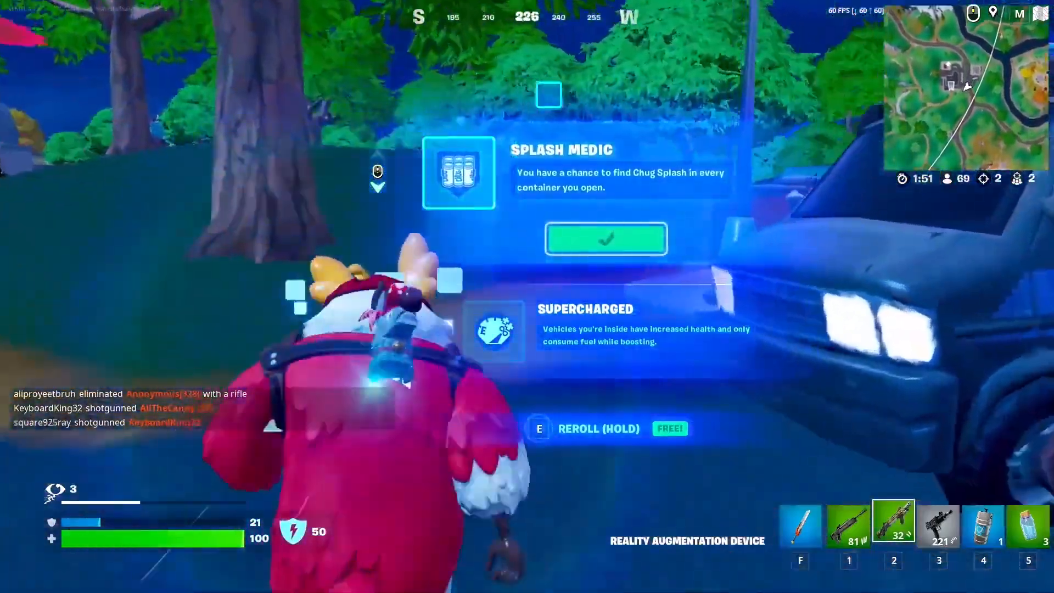
Take the Splash Medic augment, then swap to the Thunder Shotgun and blast the enemy in the park
{"action": "left_click", "coordinate": [604, 238]}
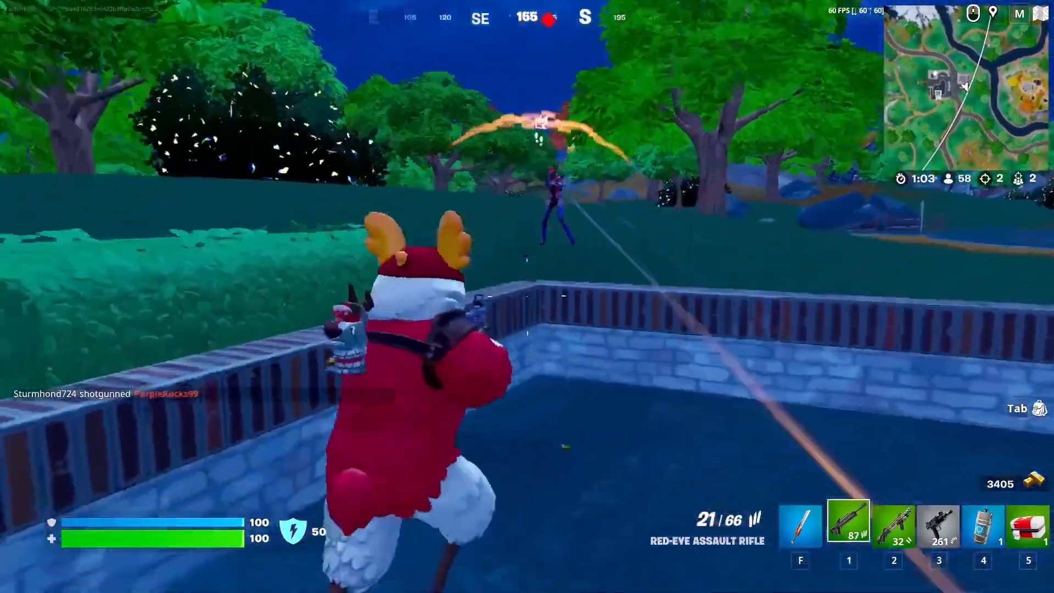
{"action": "key", "text": "2"}
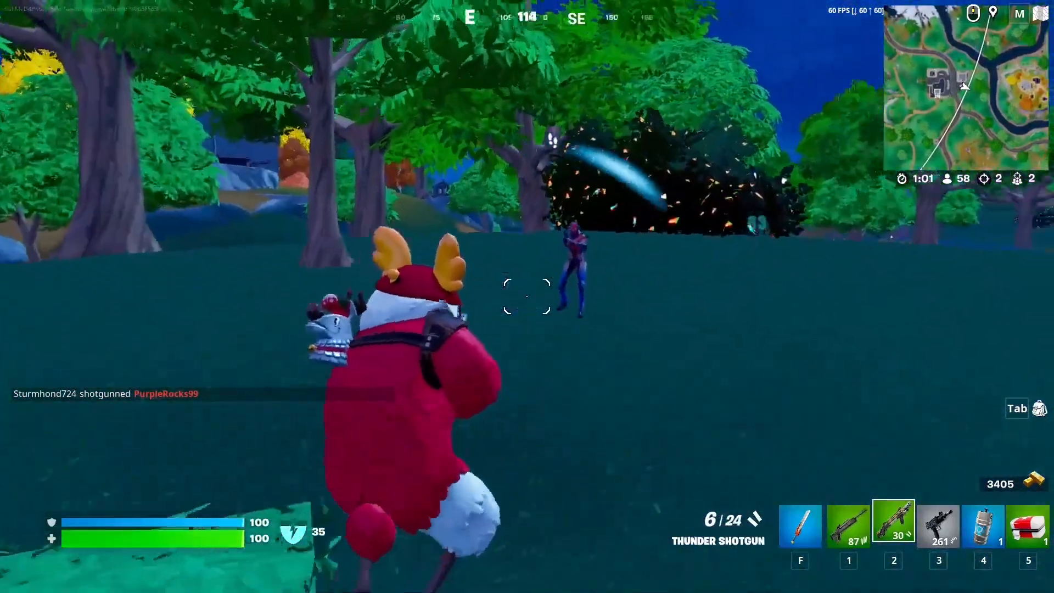
{"action": "left_click", "coordinate": [526, 299]}
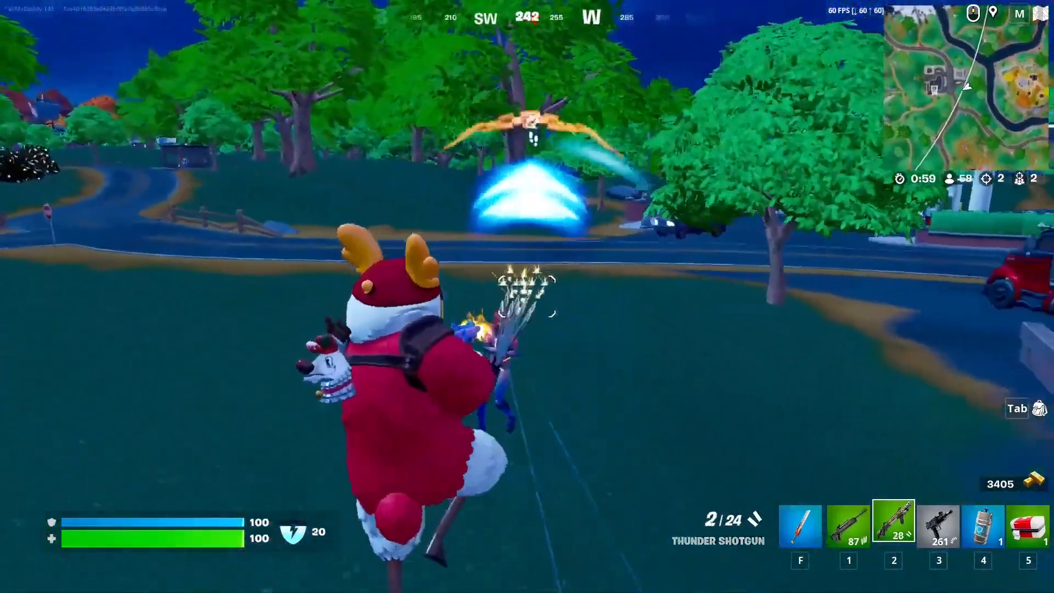